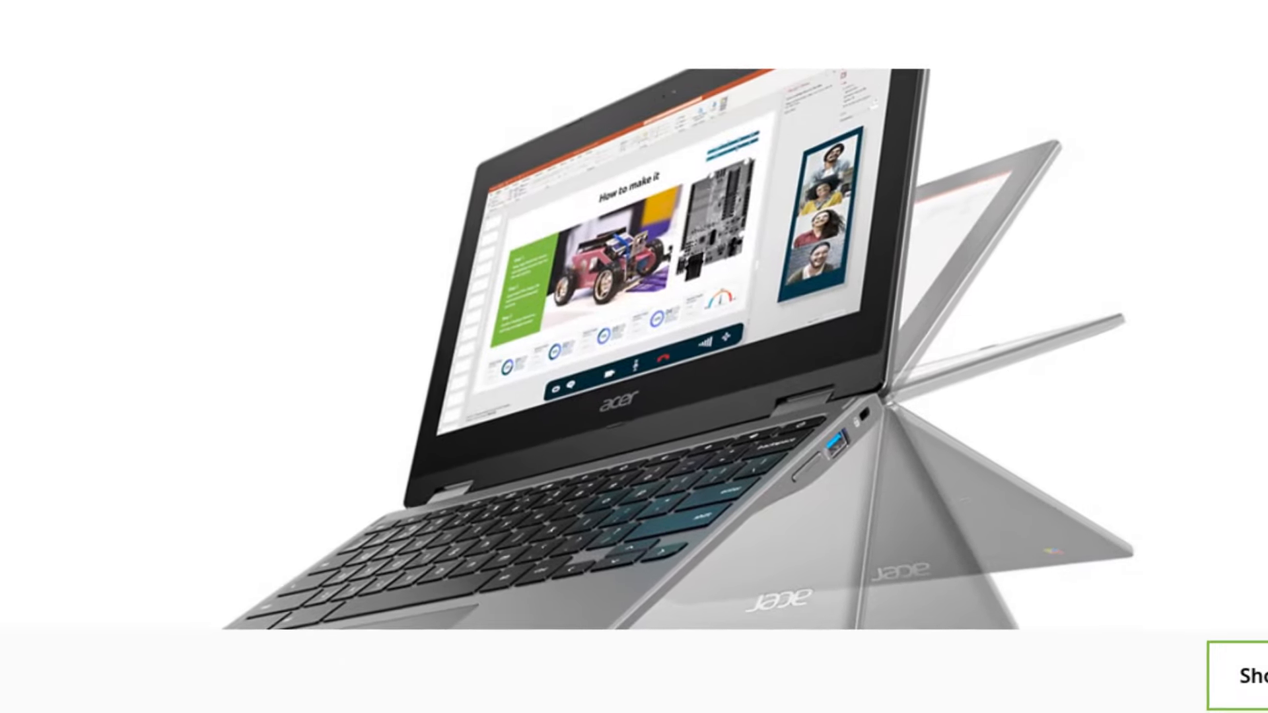
View the full-size ThinkPad keyboard close-up photo (image 2 of 2) in the Notebookcheck gallery
scroll(down, 3)
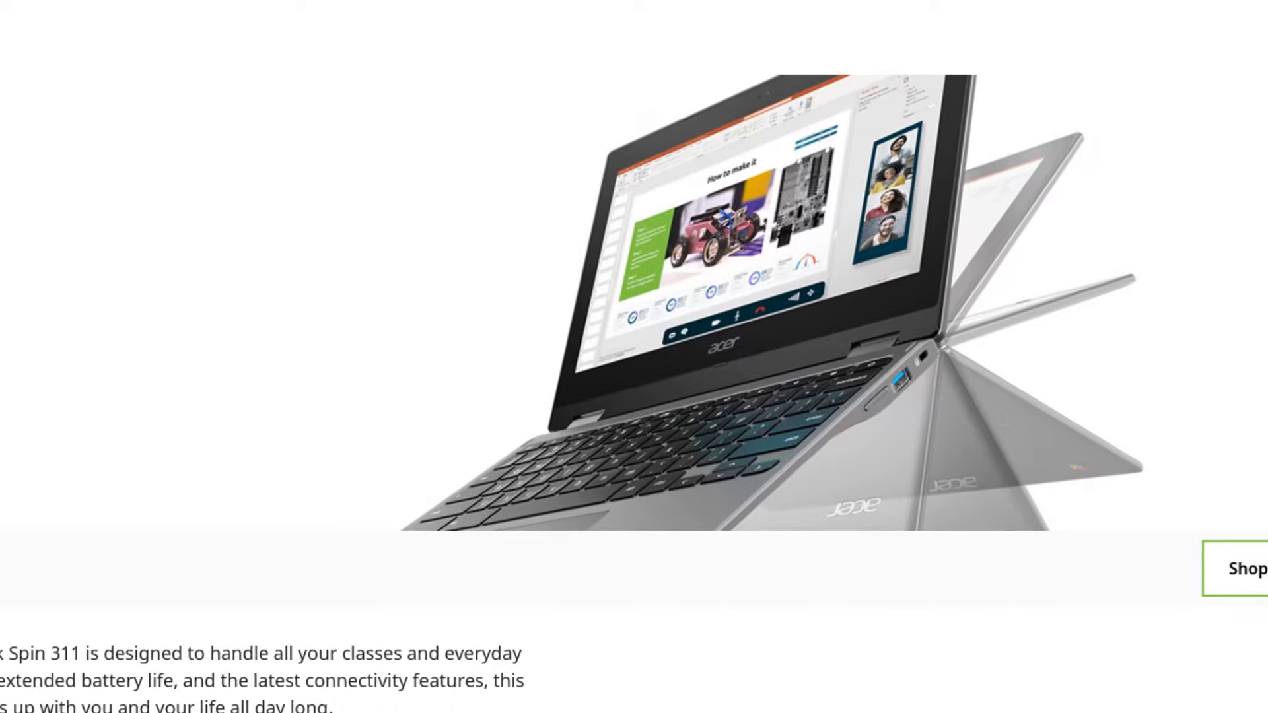
scroll(up, 3)
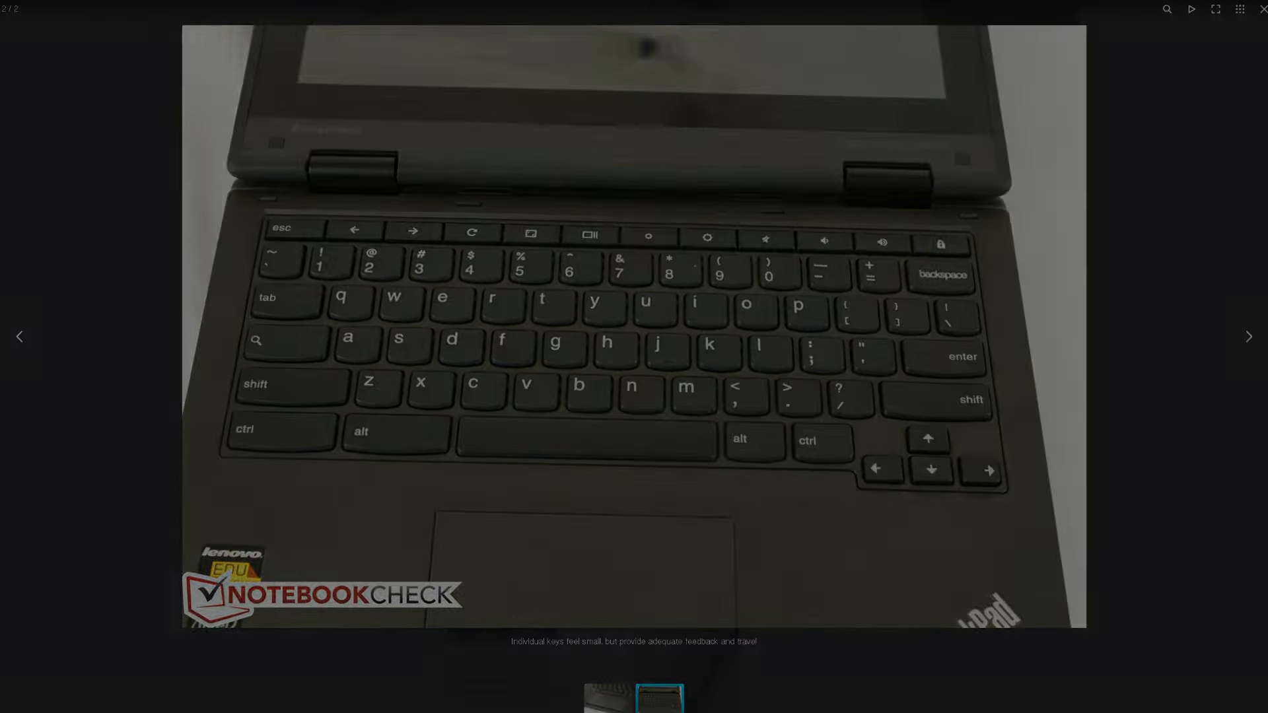
click(1249, 337)
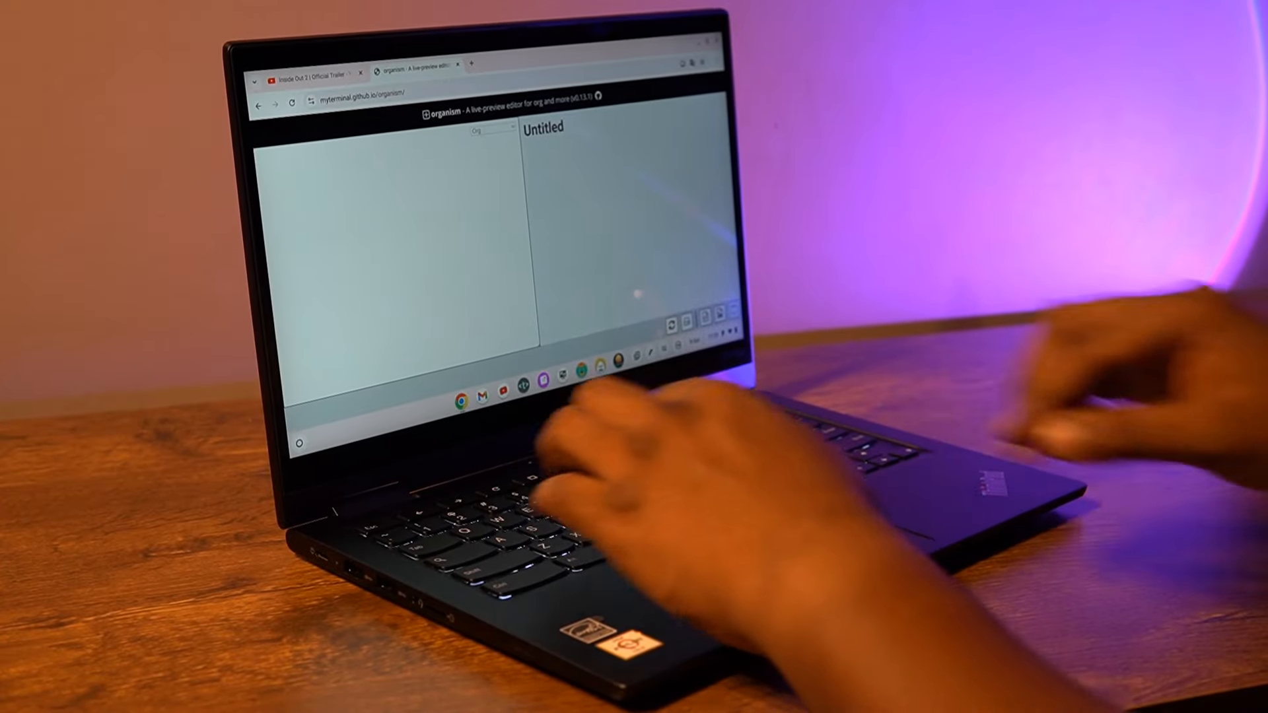
Write the Org note: 'Sample' heading, 'This keyboard is great!' subheading, and the pricier-ThinkPad comparison line
text(Sample)
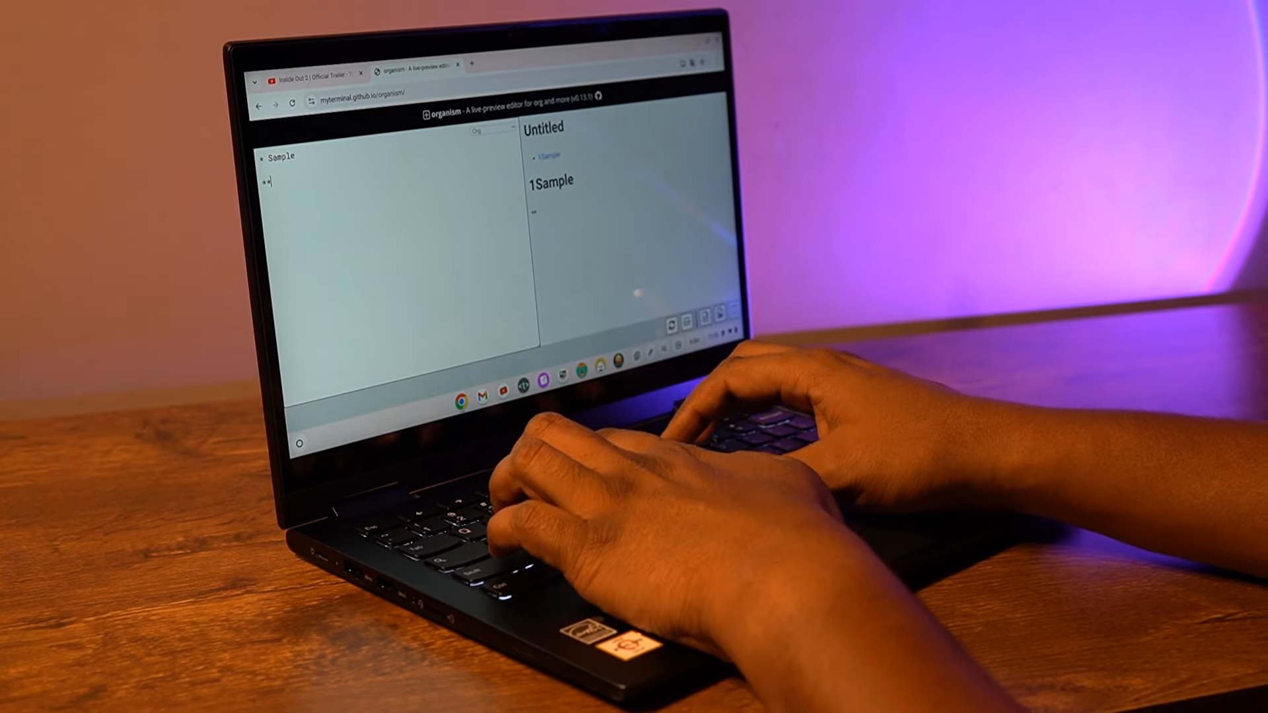
text(This keyboard)
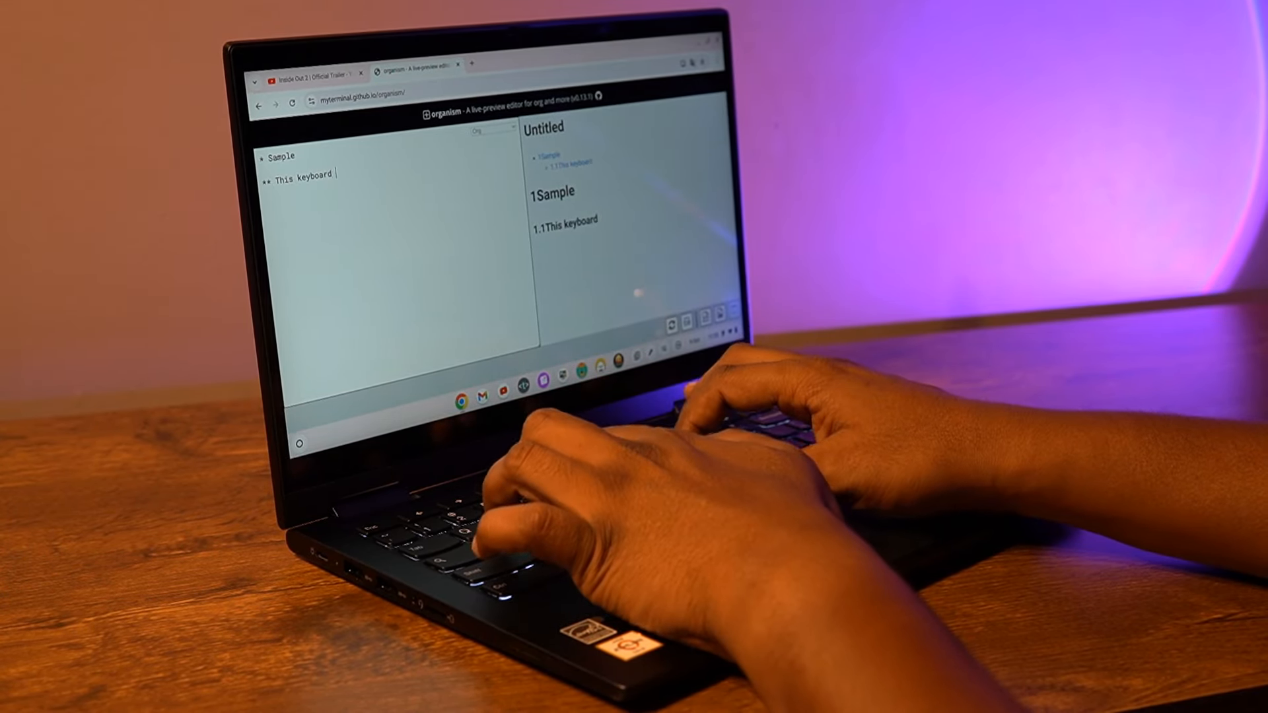
text(is great!)
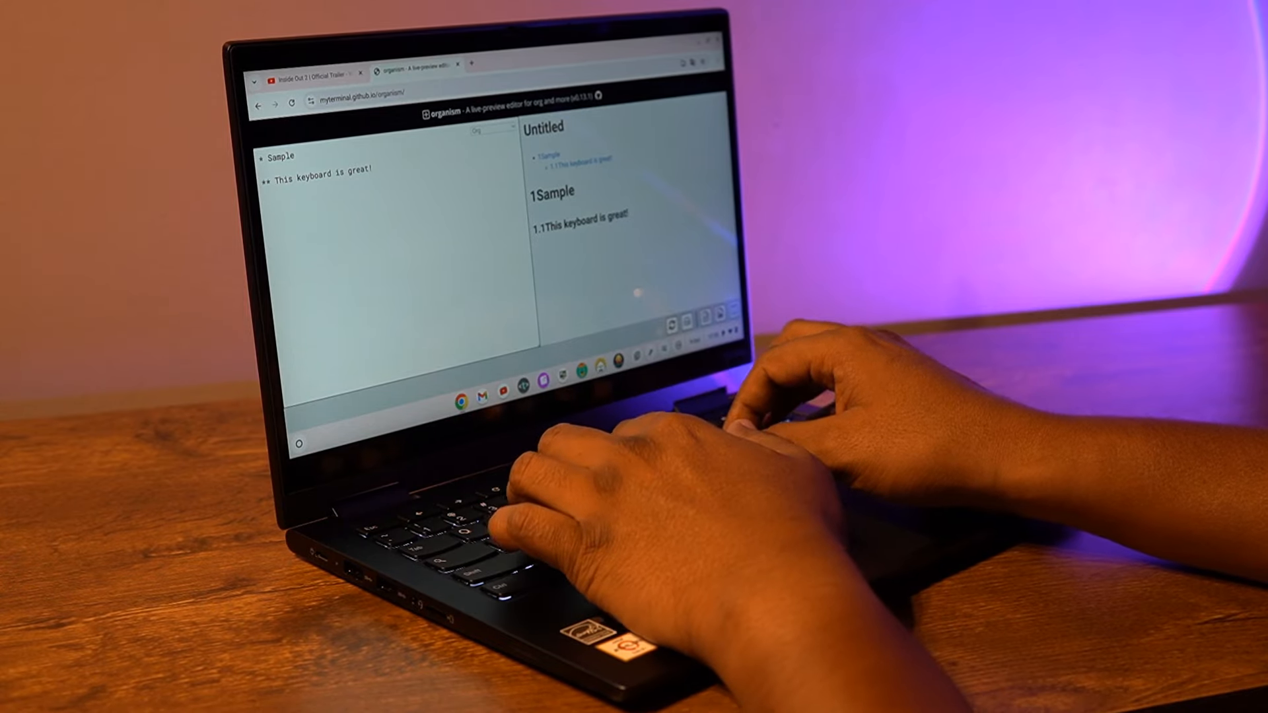
text(It feels pretty much)
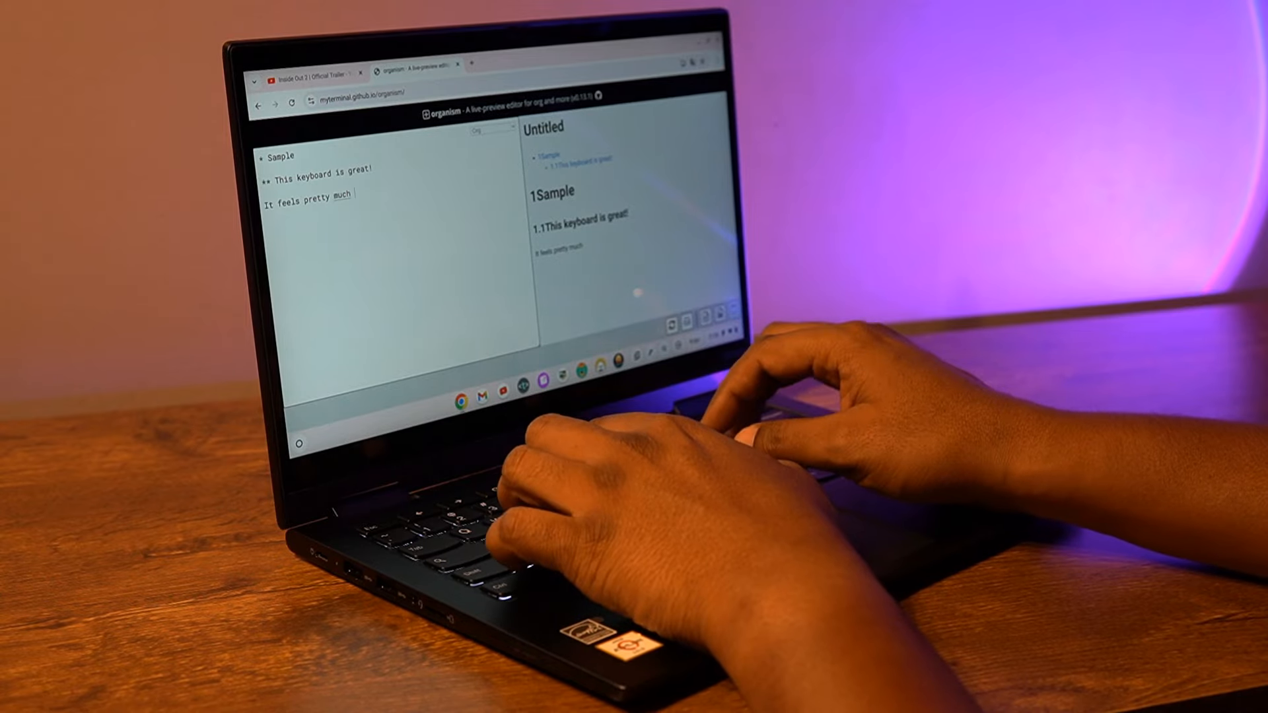
text(like the other)
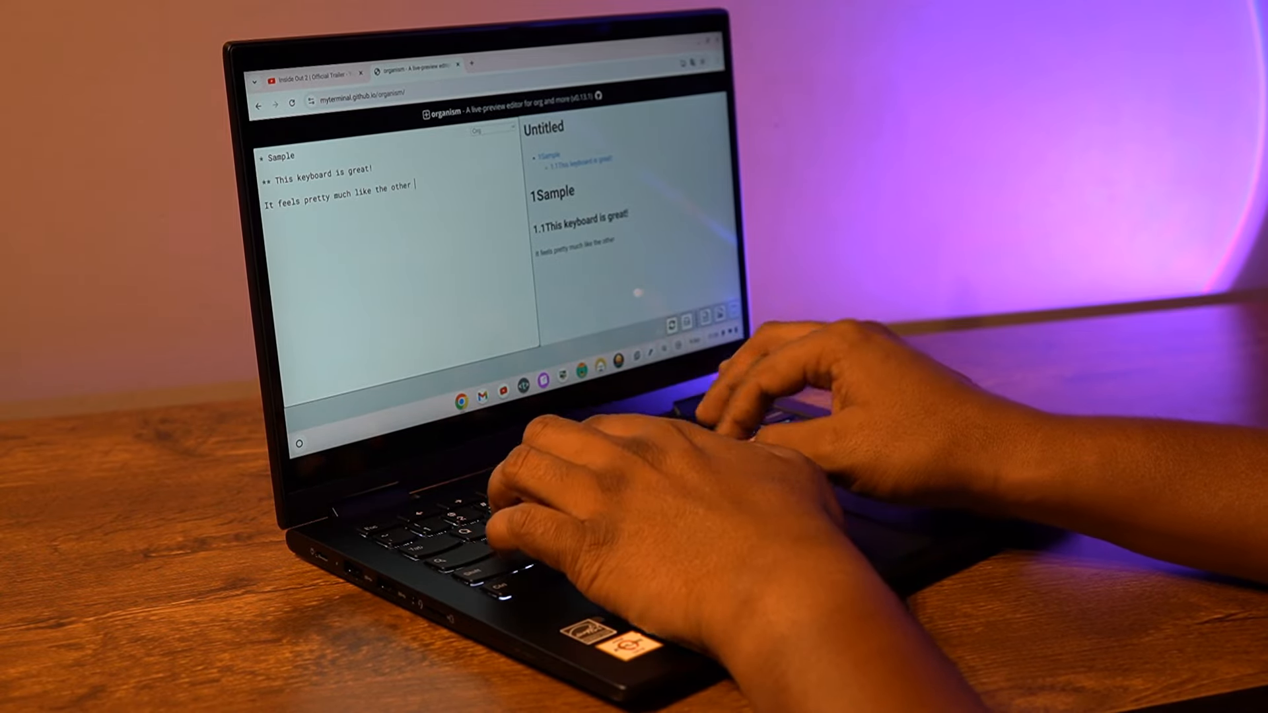
text(more expensive)
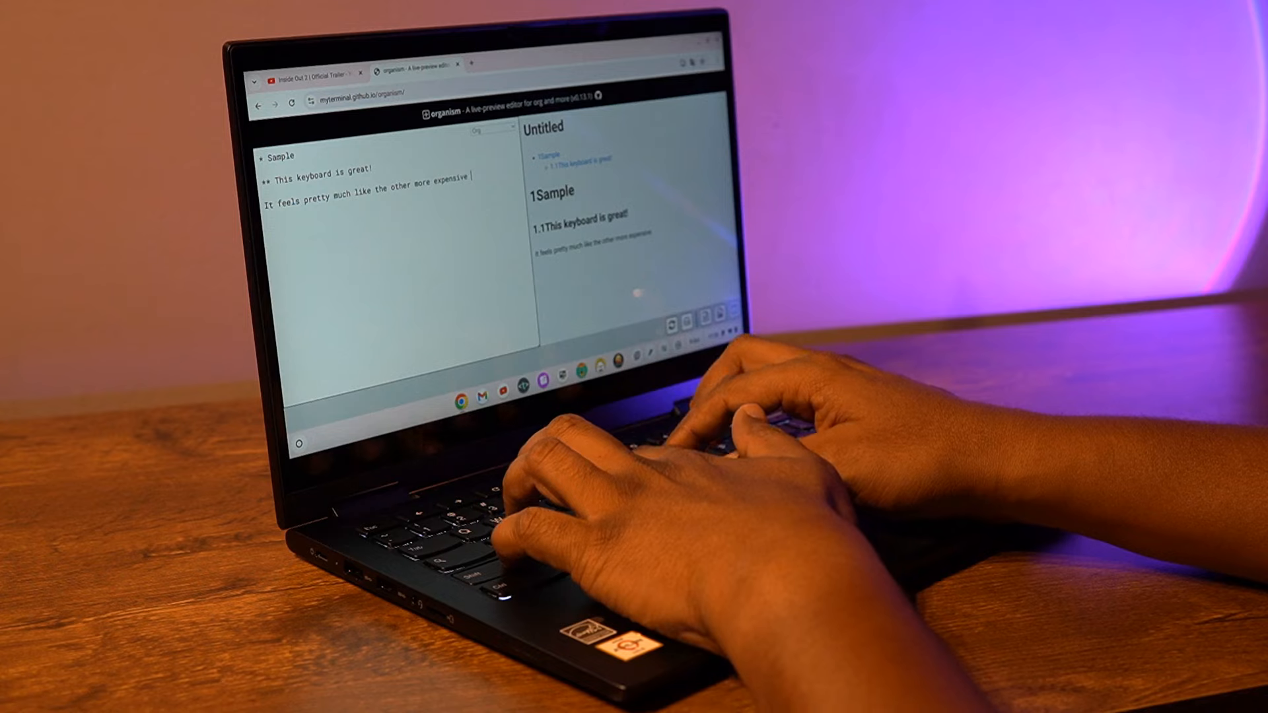
text(ThinkPad keybo)
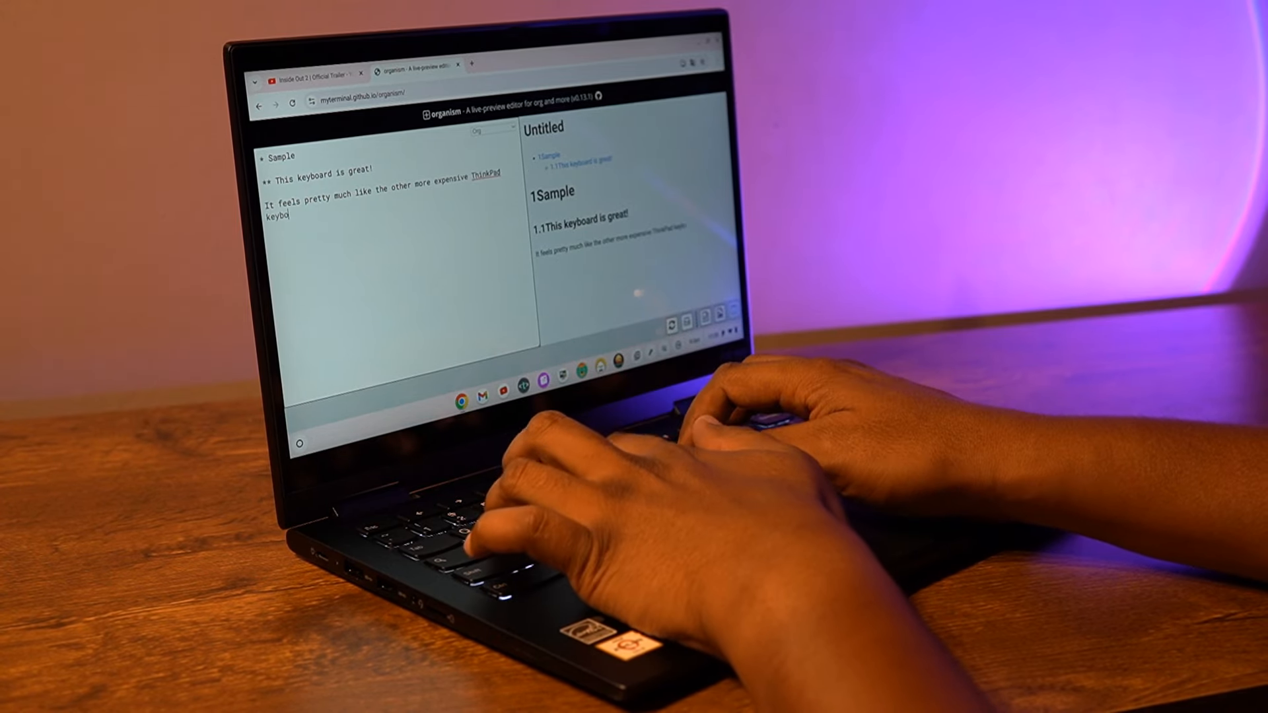